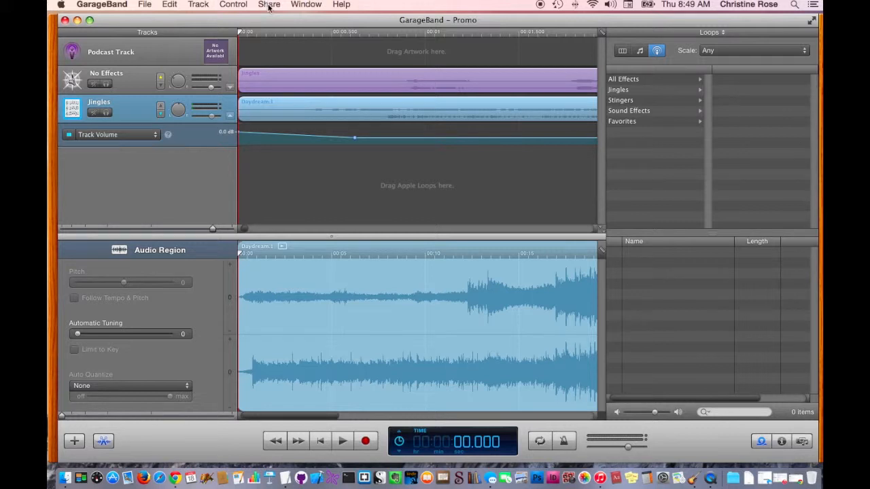
- Reveal the Share menu's options for distributing the podcast project
left_click(269, 5)
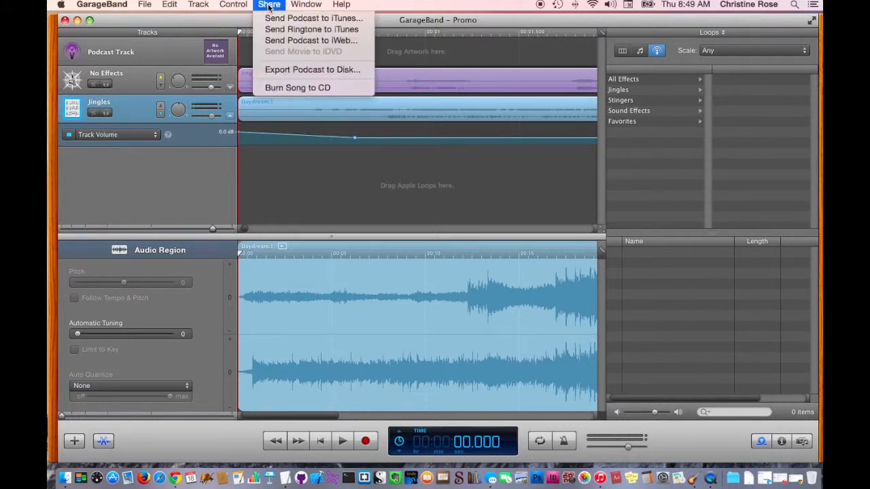
mouse_move(311, 30)
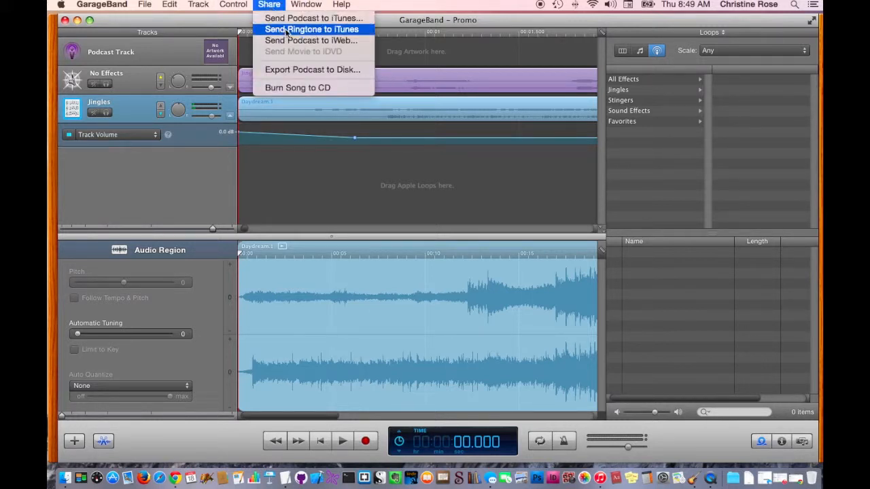
mouse_move(314, 19)
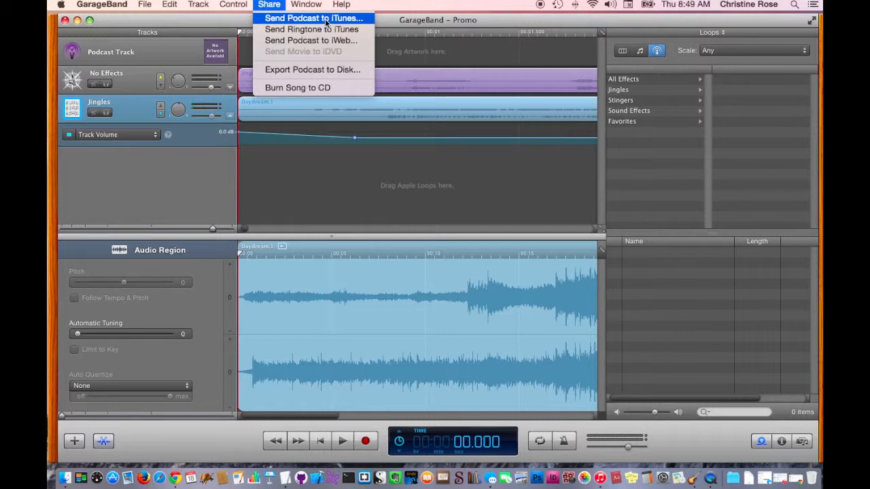
mouse_move(313, 69)
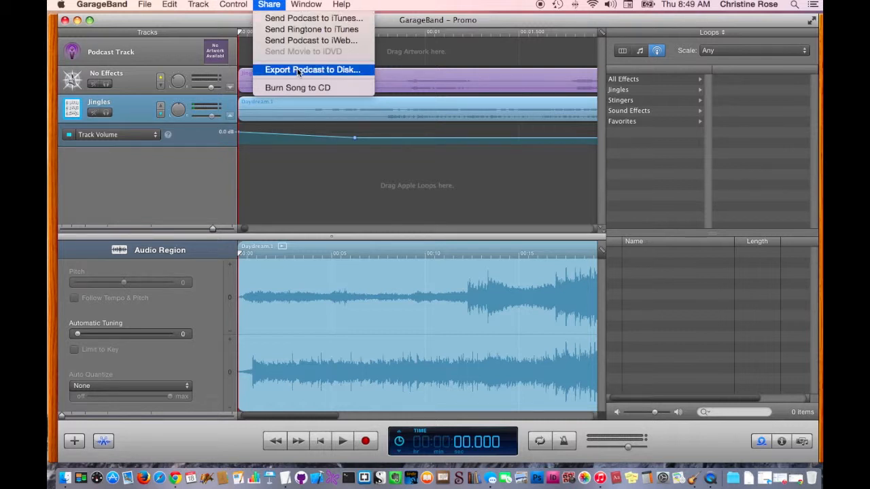
- Export the podcast to disk with MP3 Encoder and Spoken Podcast settings
left_click(313, 69)
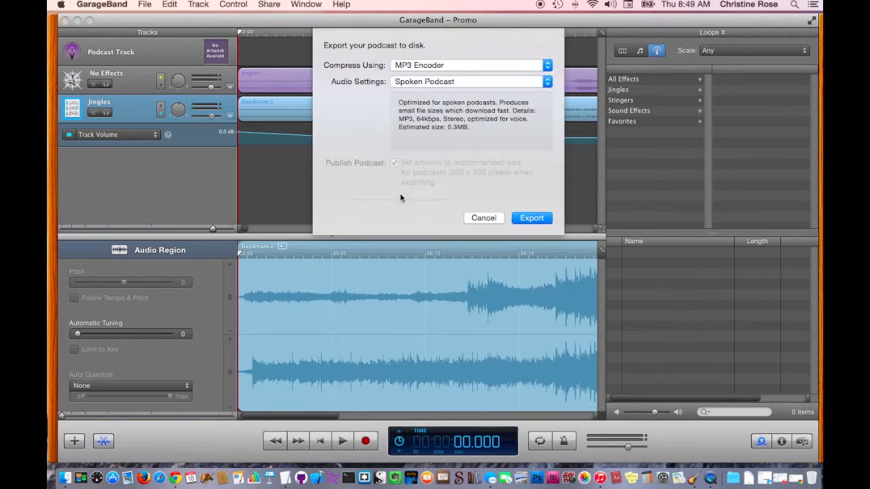
mouse_move(421, 57)
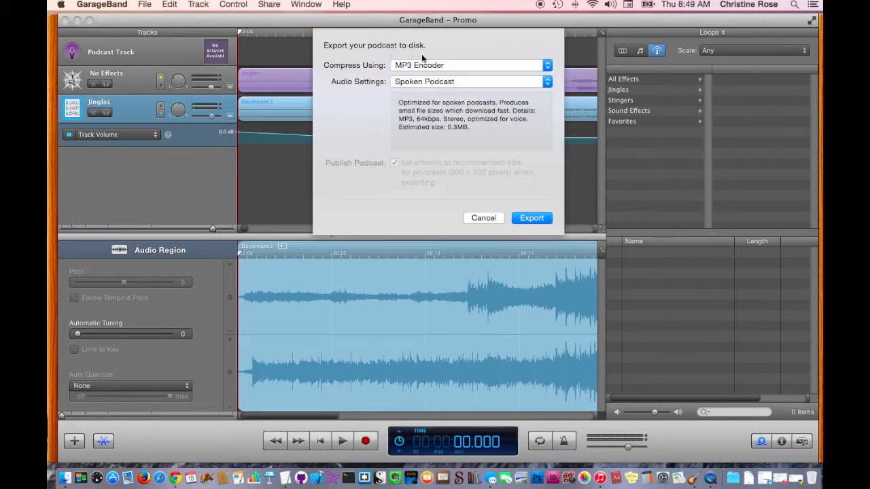
mouse_move(530, 160)
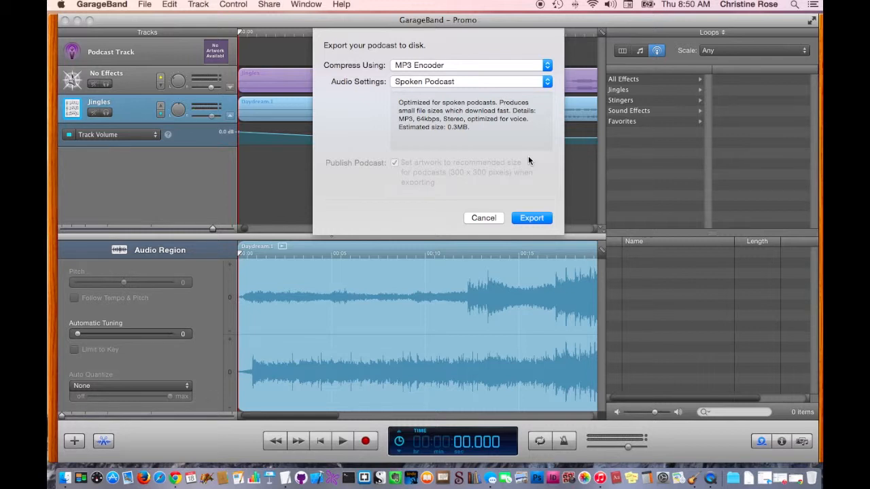
mouse_move(441, 68)
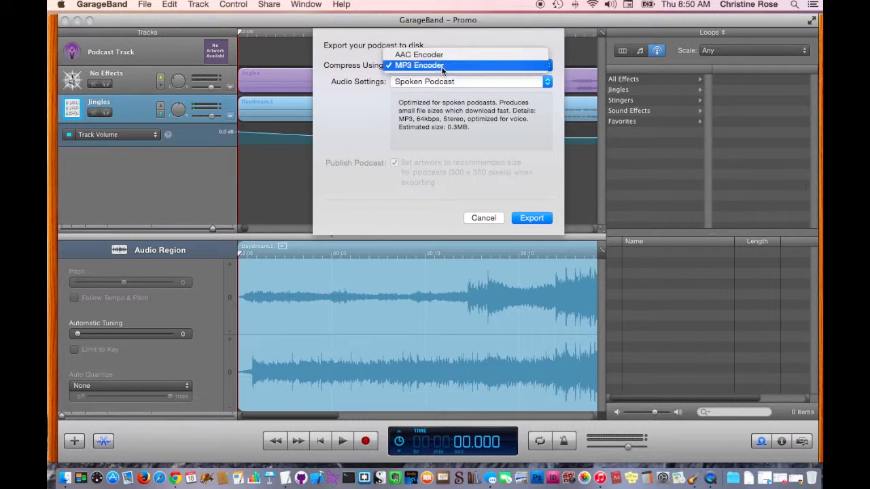
left_click(469, 81)
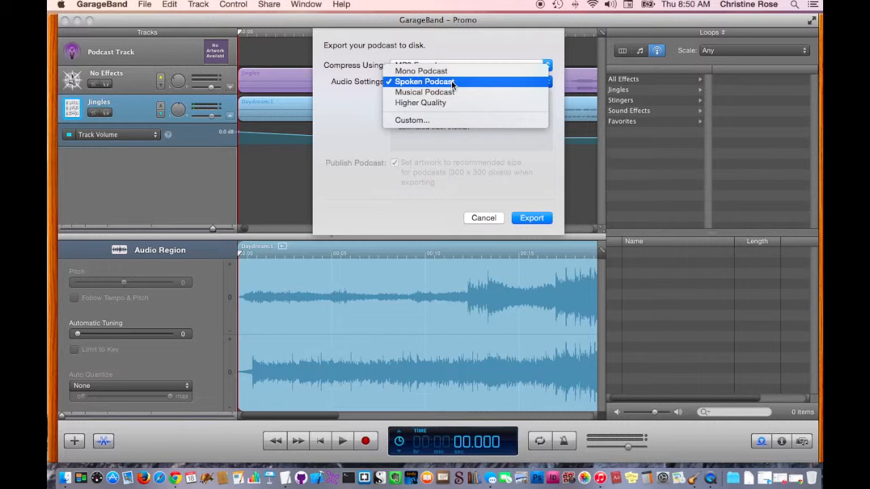
left_click(423, 82)
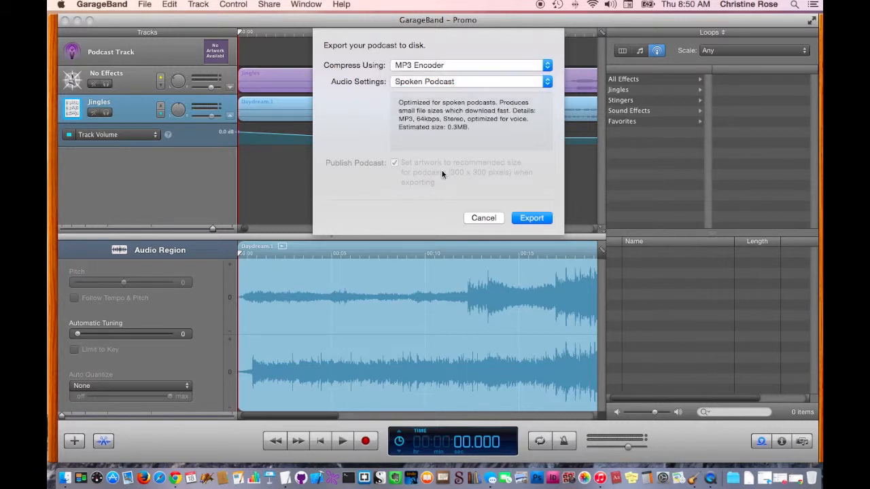
left_click(532, 217)
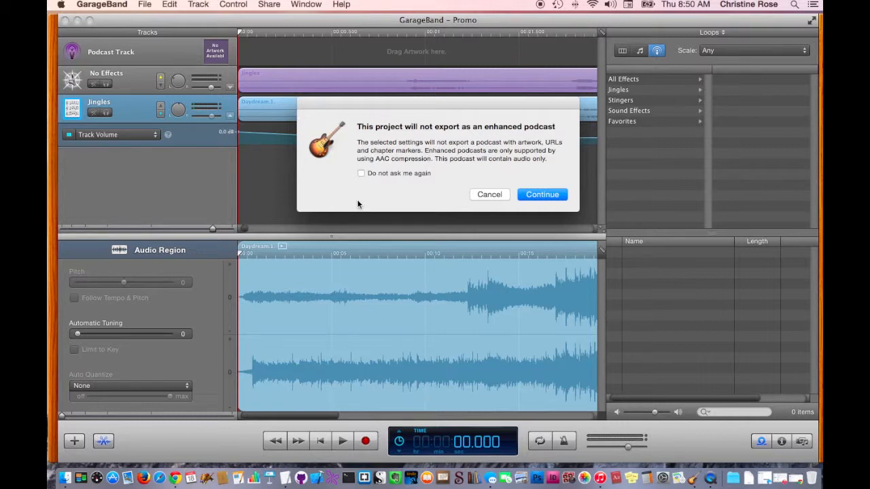
- Continue past the non-enhanced-podcast warning to the save sheet named Promo
left_click(541, 194)
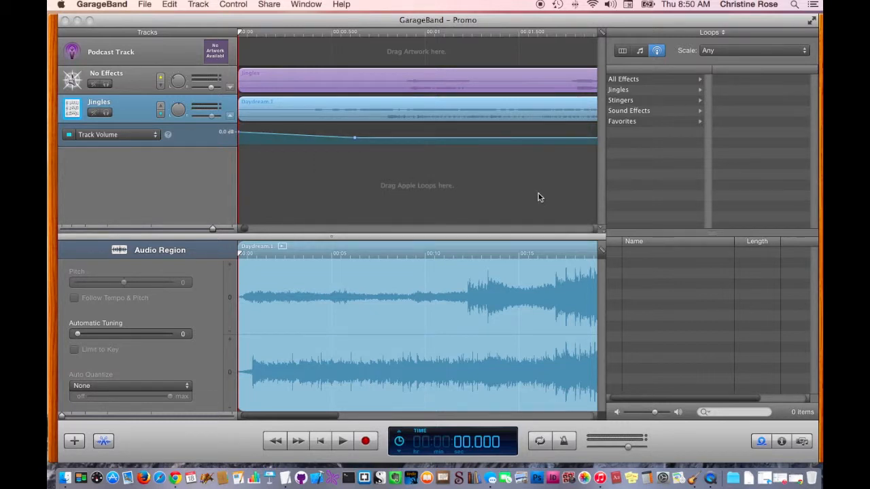
left_click(269, 4)
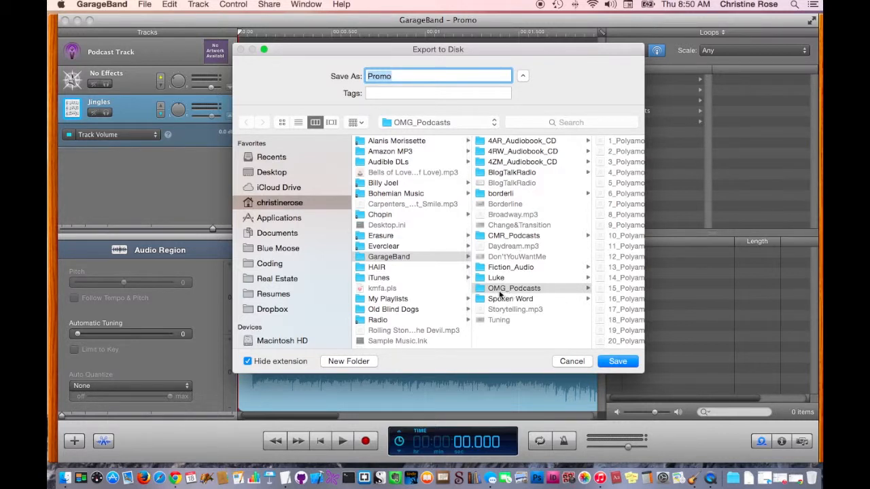
mouse_move(597, 269)
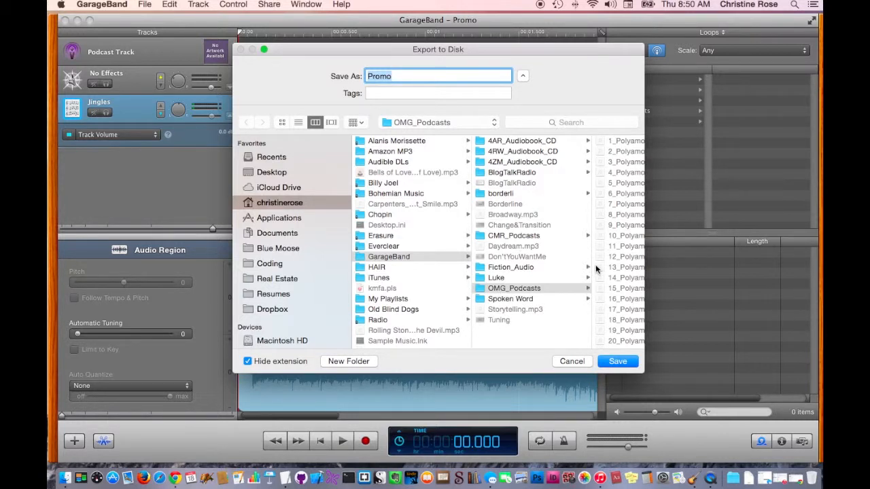
- Browse through the CMR_Podcasts and Fiction_Audio folders
left_click(514, 235)
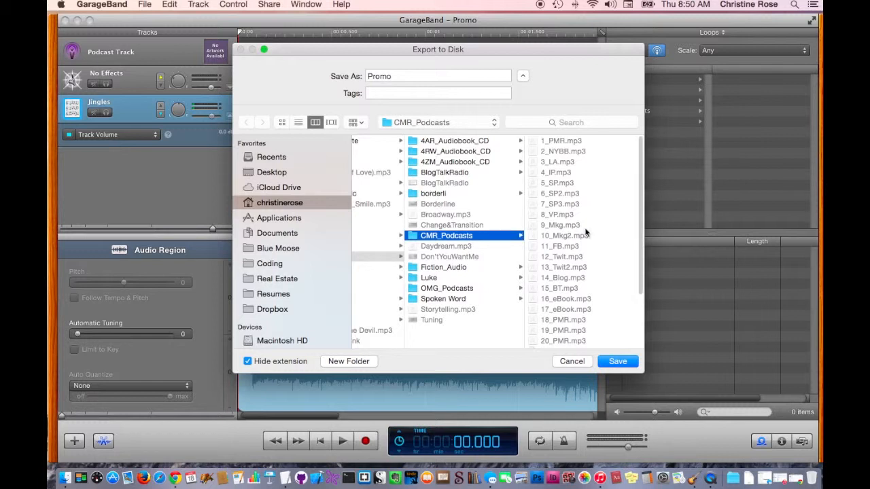
scroll("down", 3)
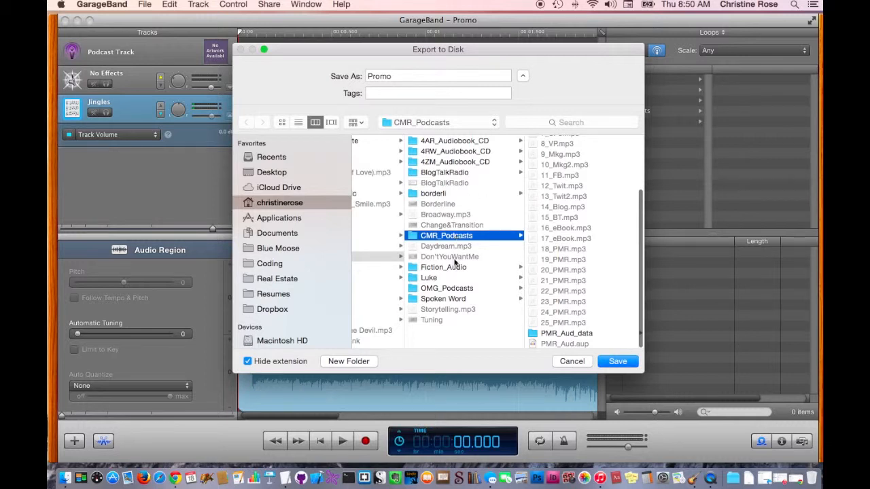
left_click(443, 266)
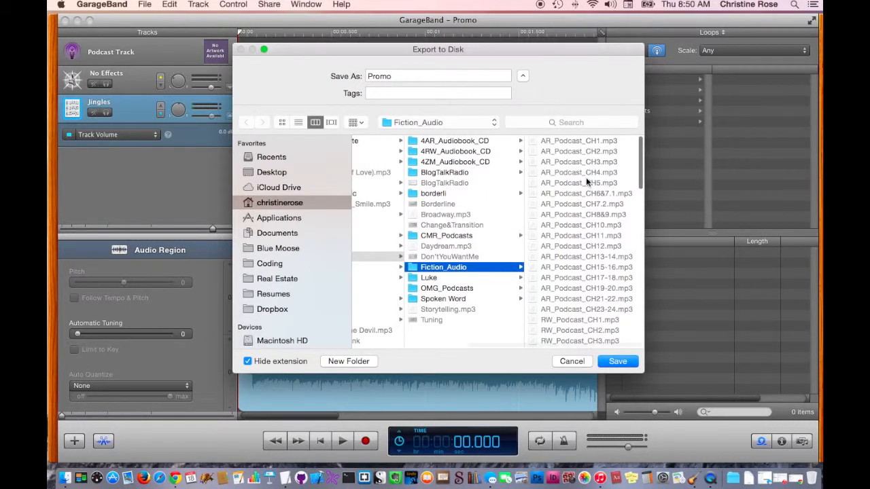
scroll("down", 3)
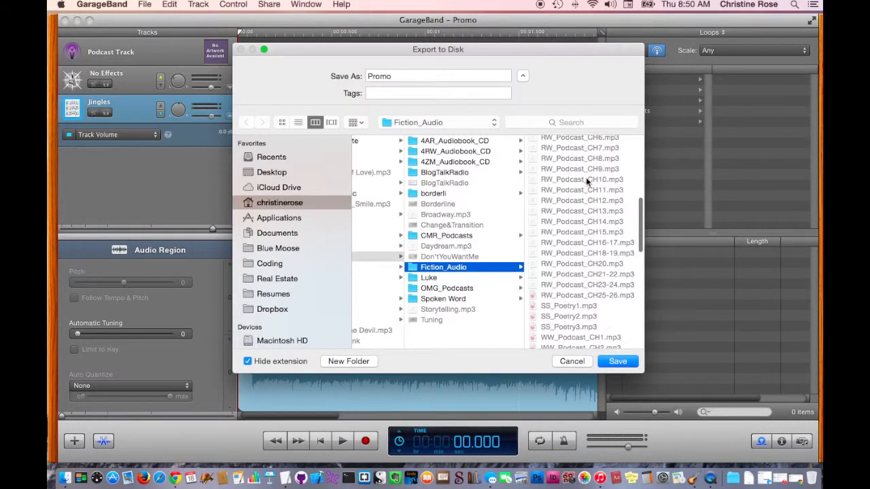
scroll("down", 3)
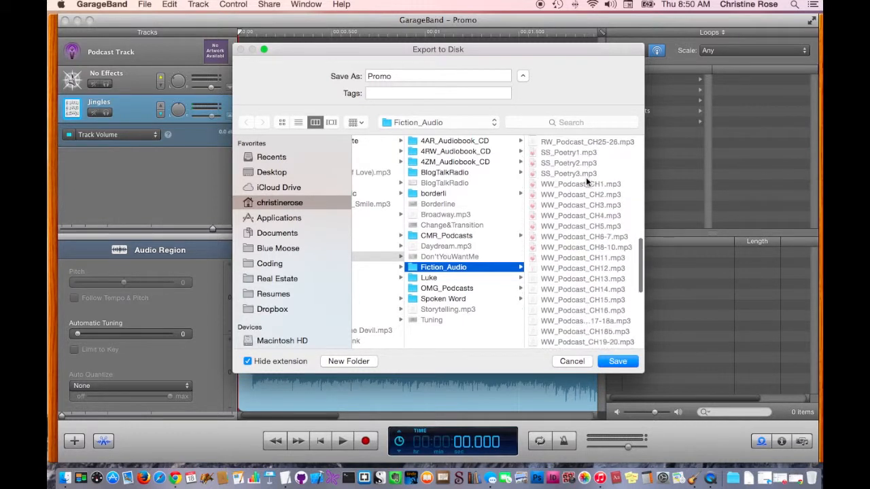
scroll("down", 3)
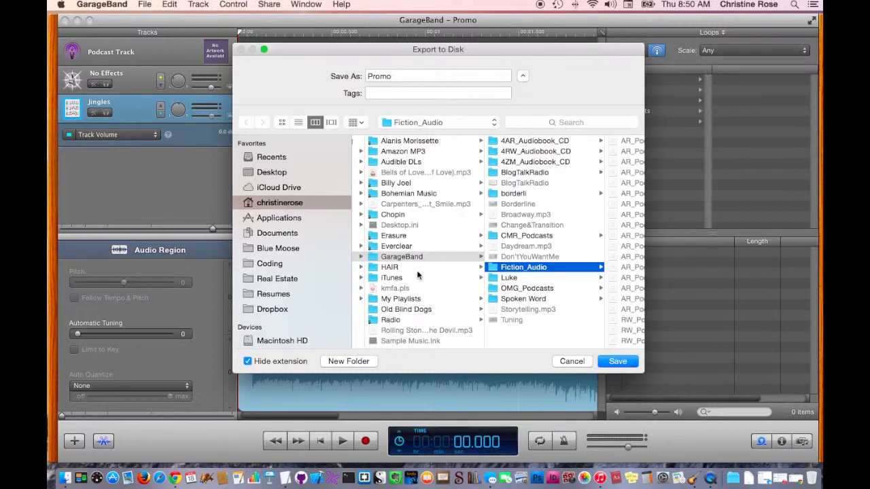
- Save the Promo export into the GarageBand folder, beginning the mixdown
left_click(400, 256)
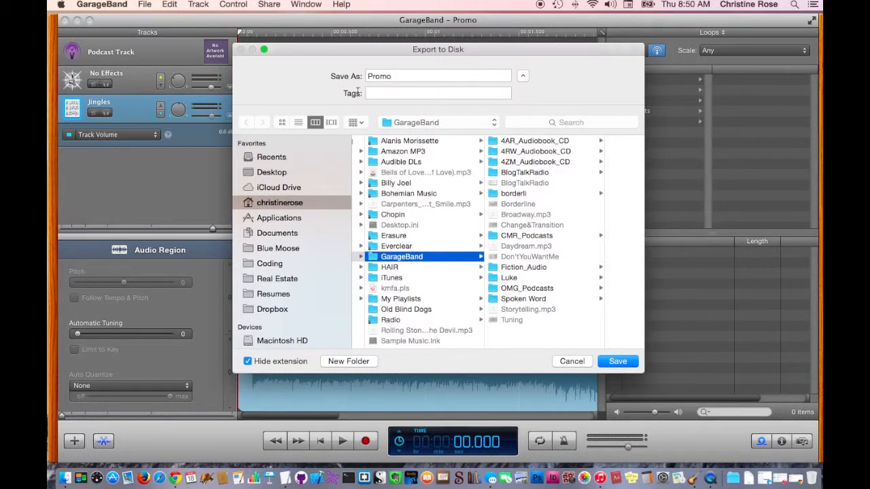
left_click(437, 76)
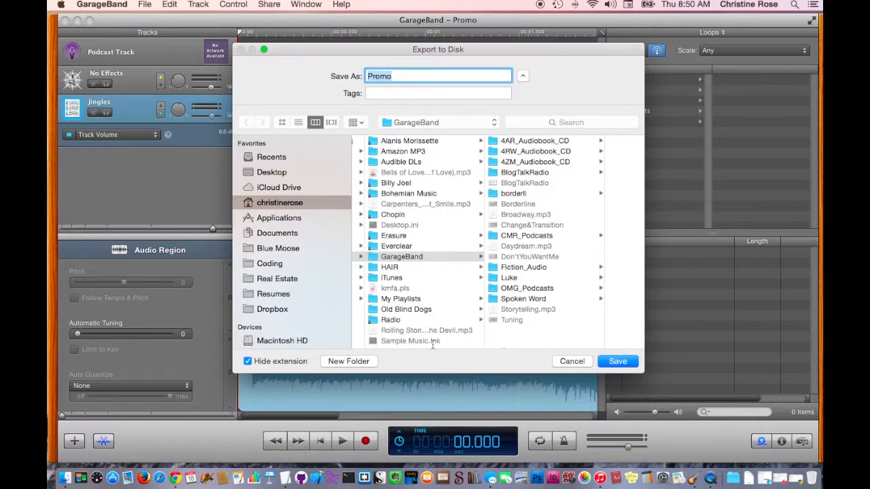
left_click(617, 361)
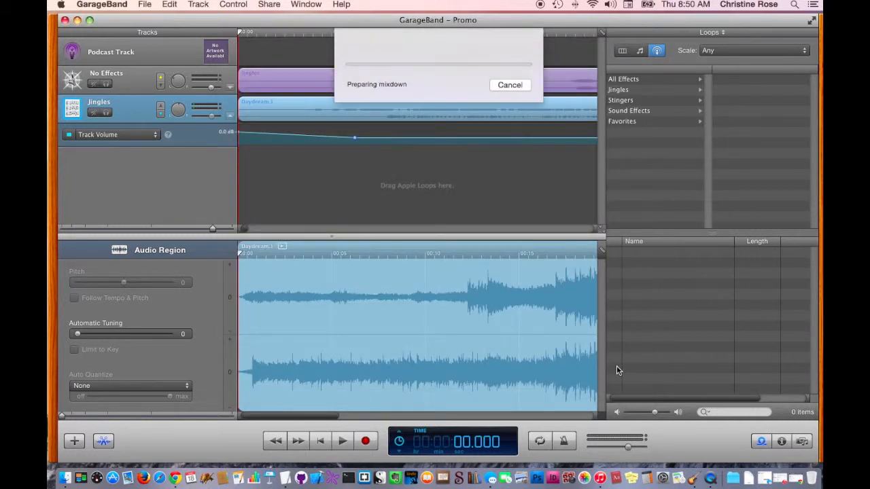